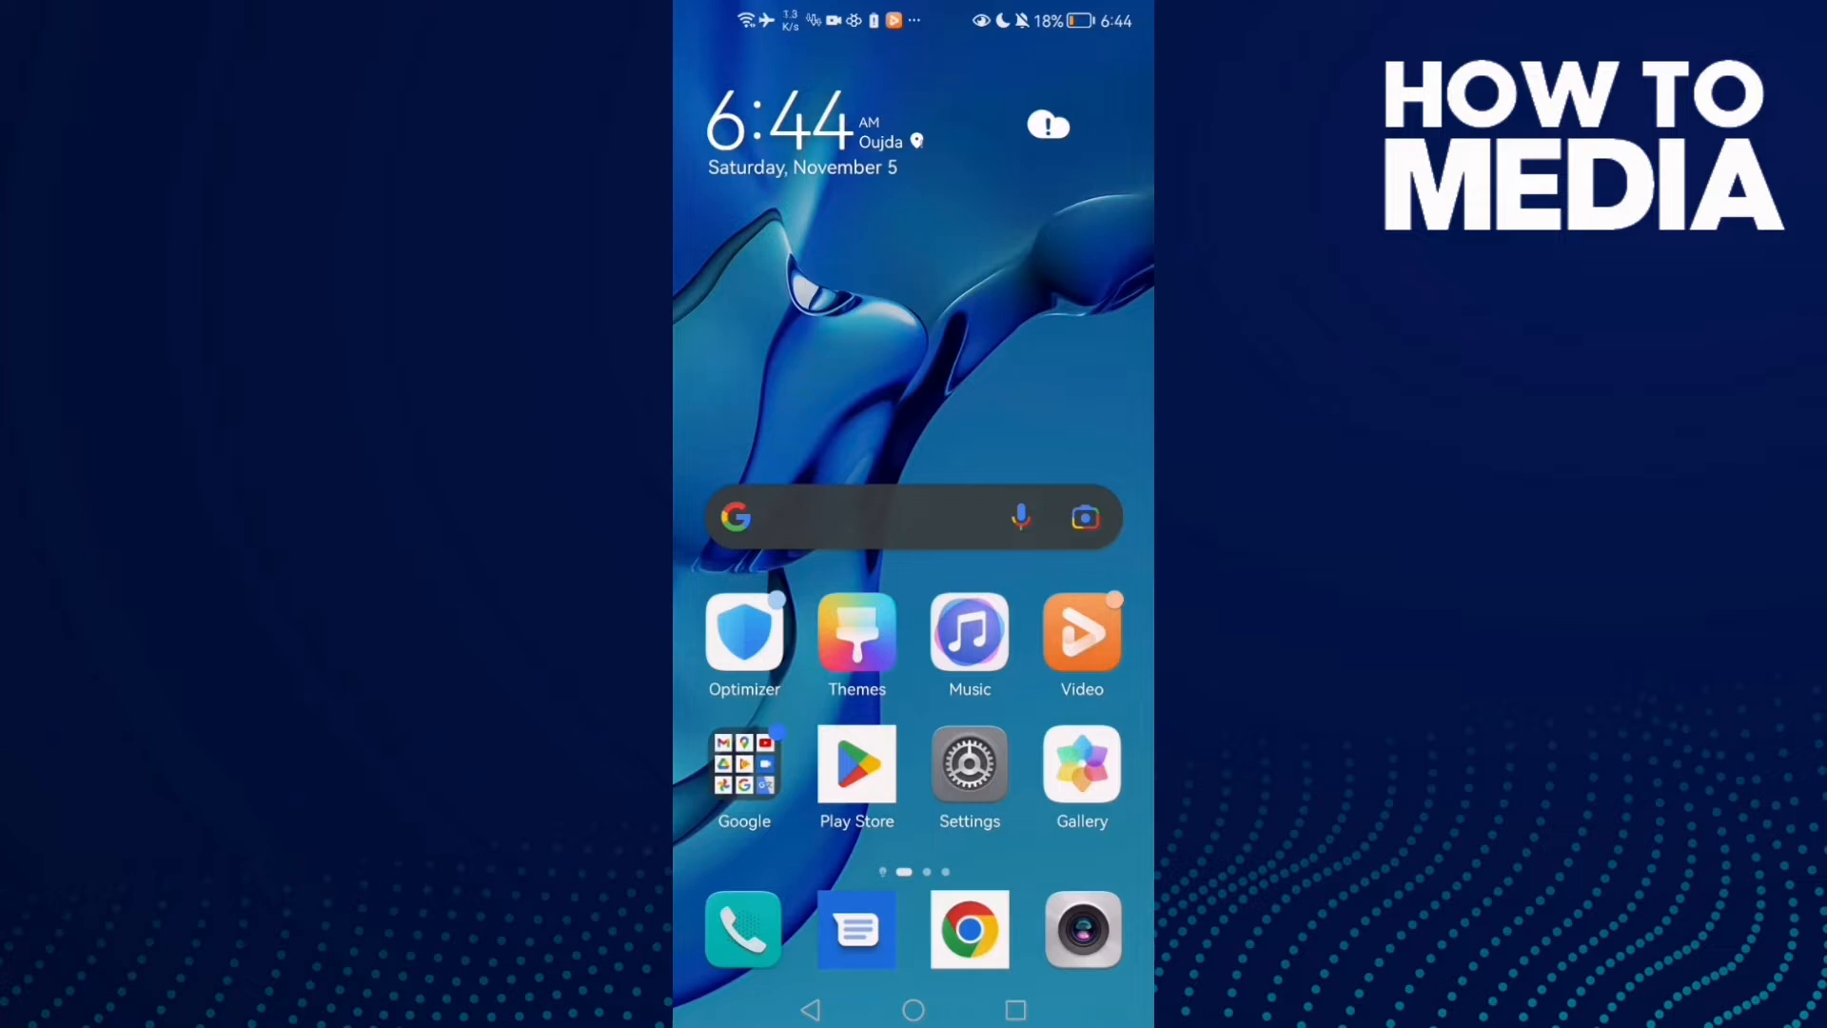
# Go from the home screen into Settings and down to the Apps list
pyautogui.click(969, 763)
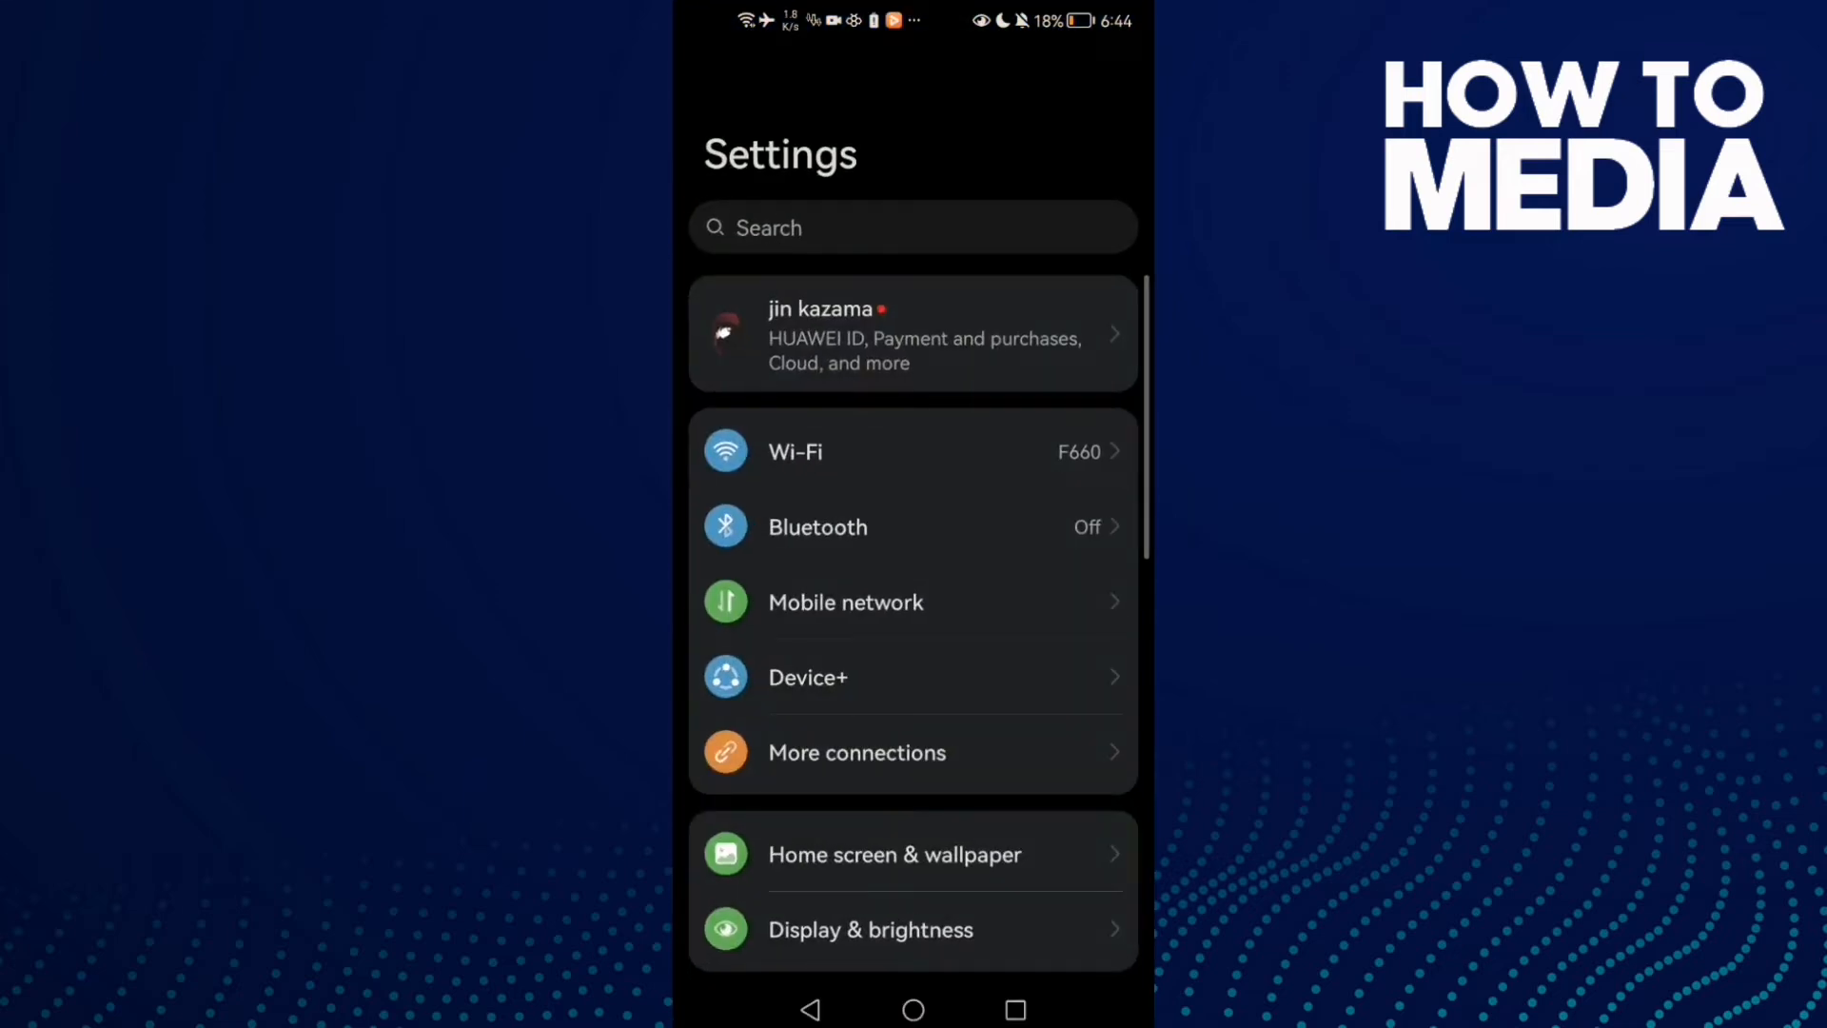
pyautogui.scroll(-3)
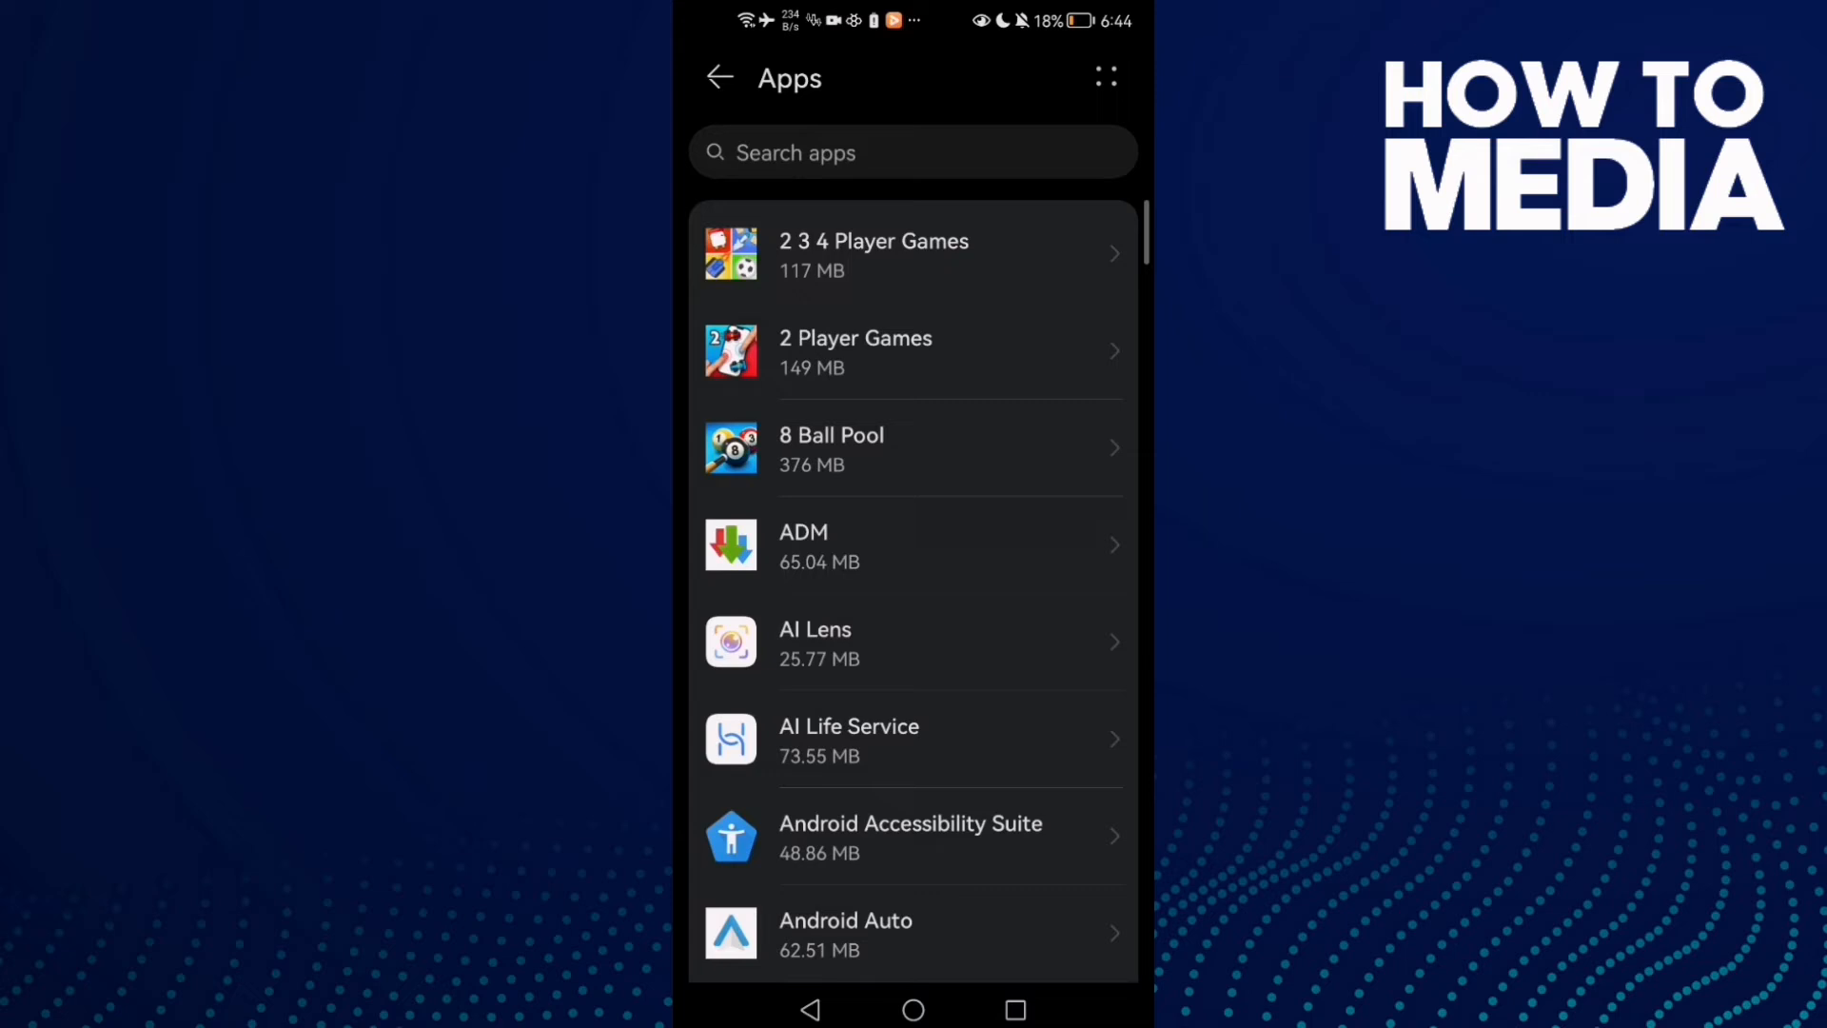
# Search the installed apps for 'youtu' to reach YouTube's App info and permissions
pyautogui.click(912, 153)
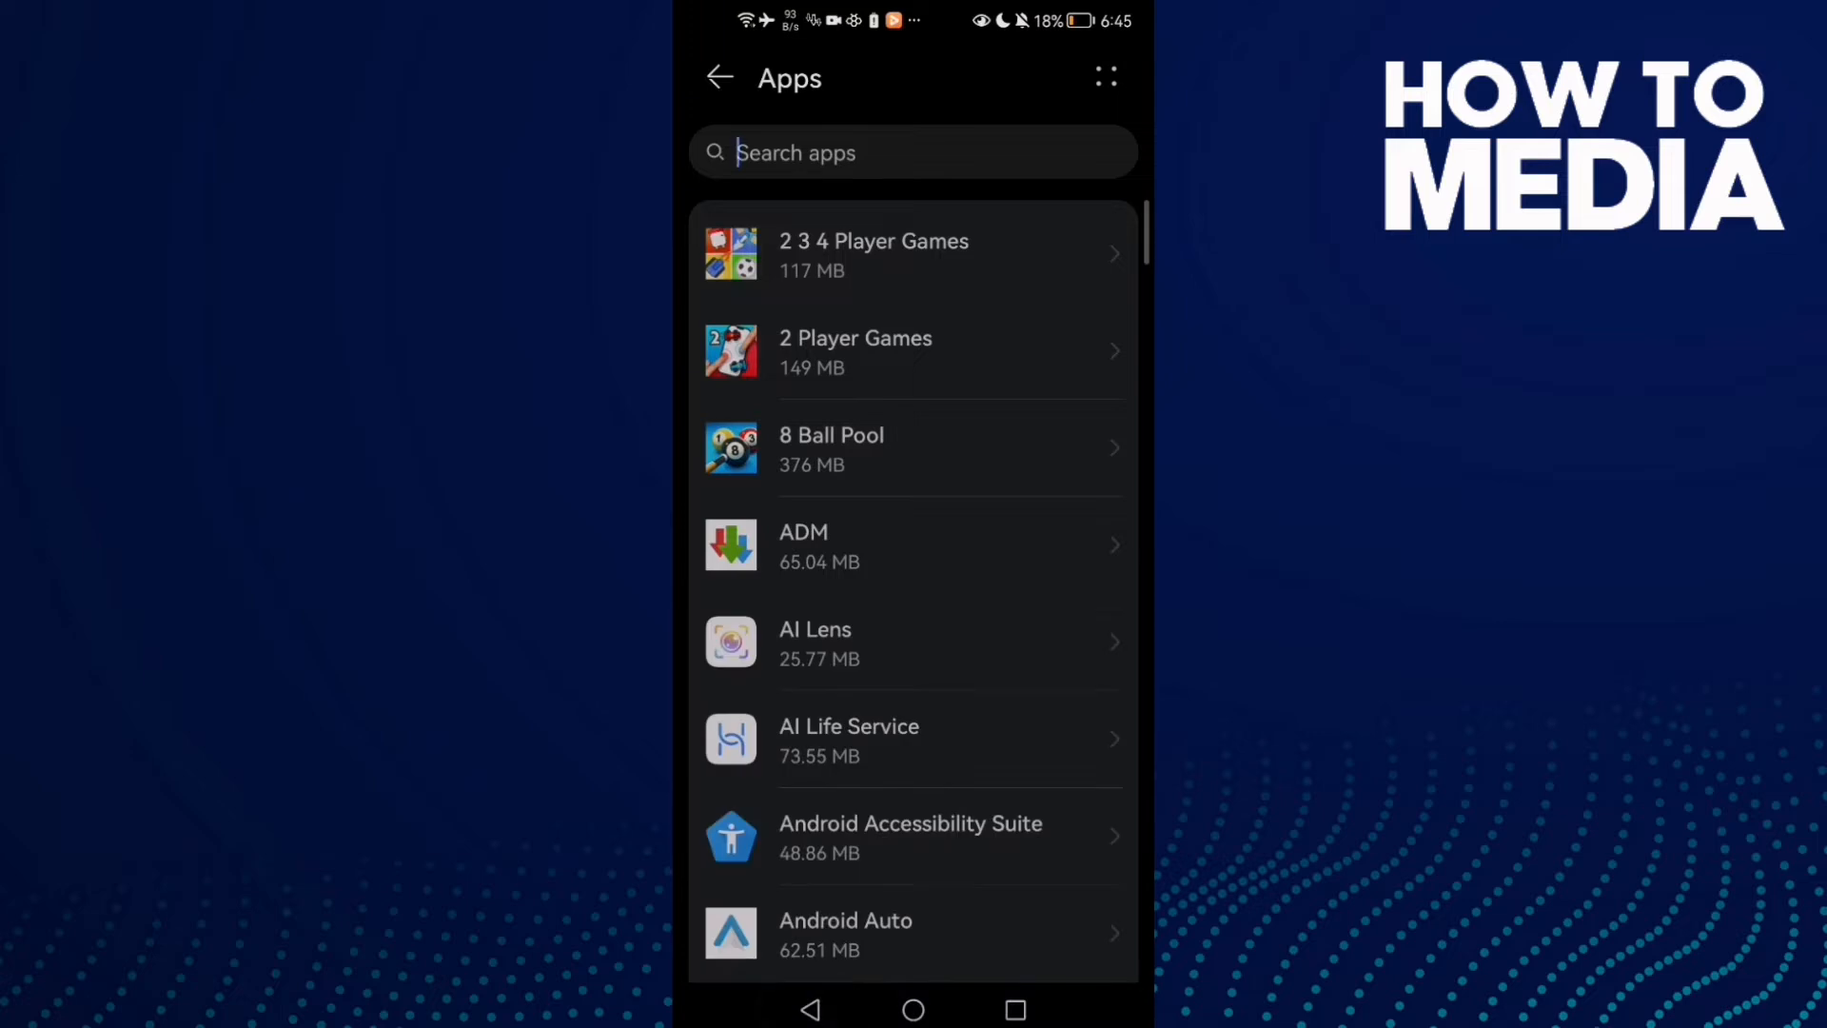
pyautogui.write('youtu')
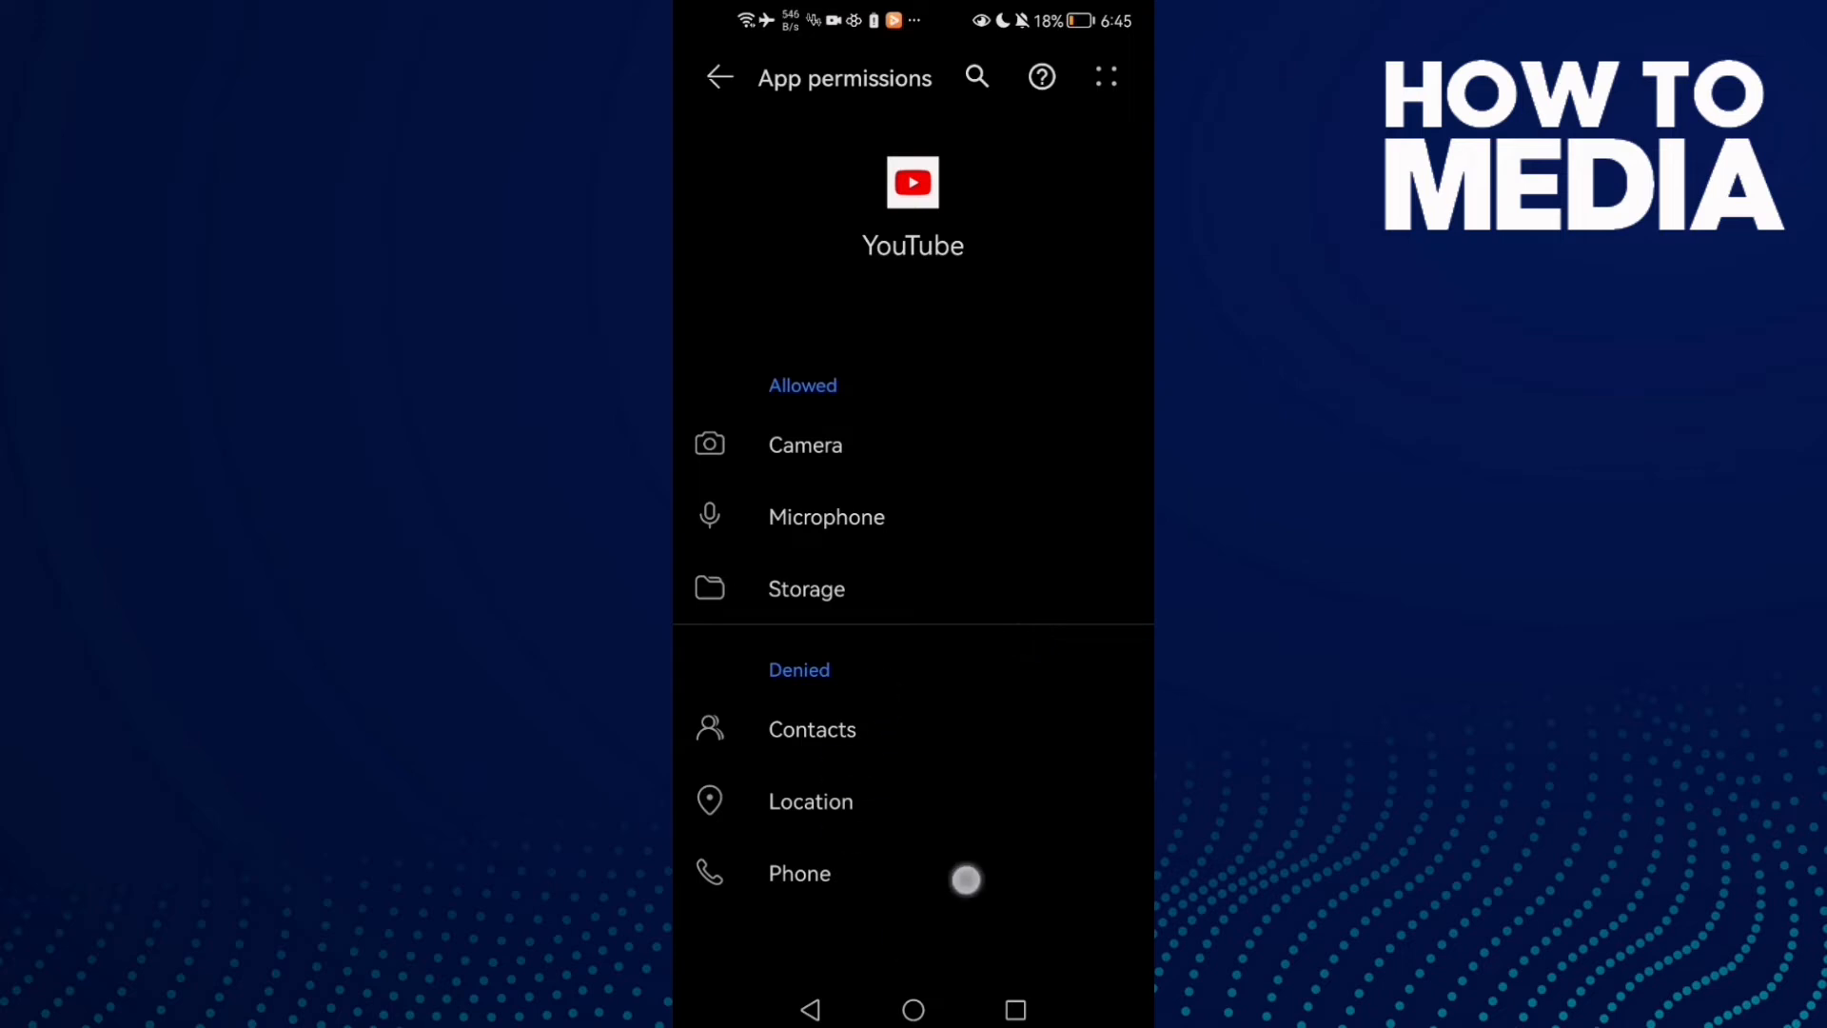
# Review YouTube's Location permission (denied) and return to the permission list
pyautogui.click(810, 802)
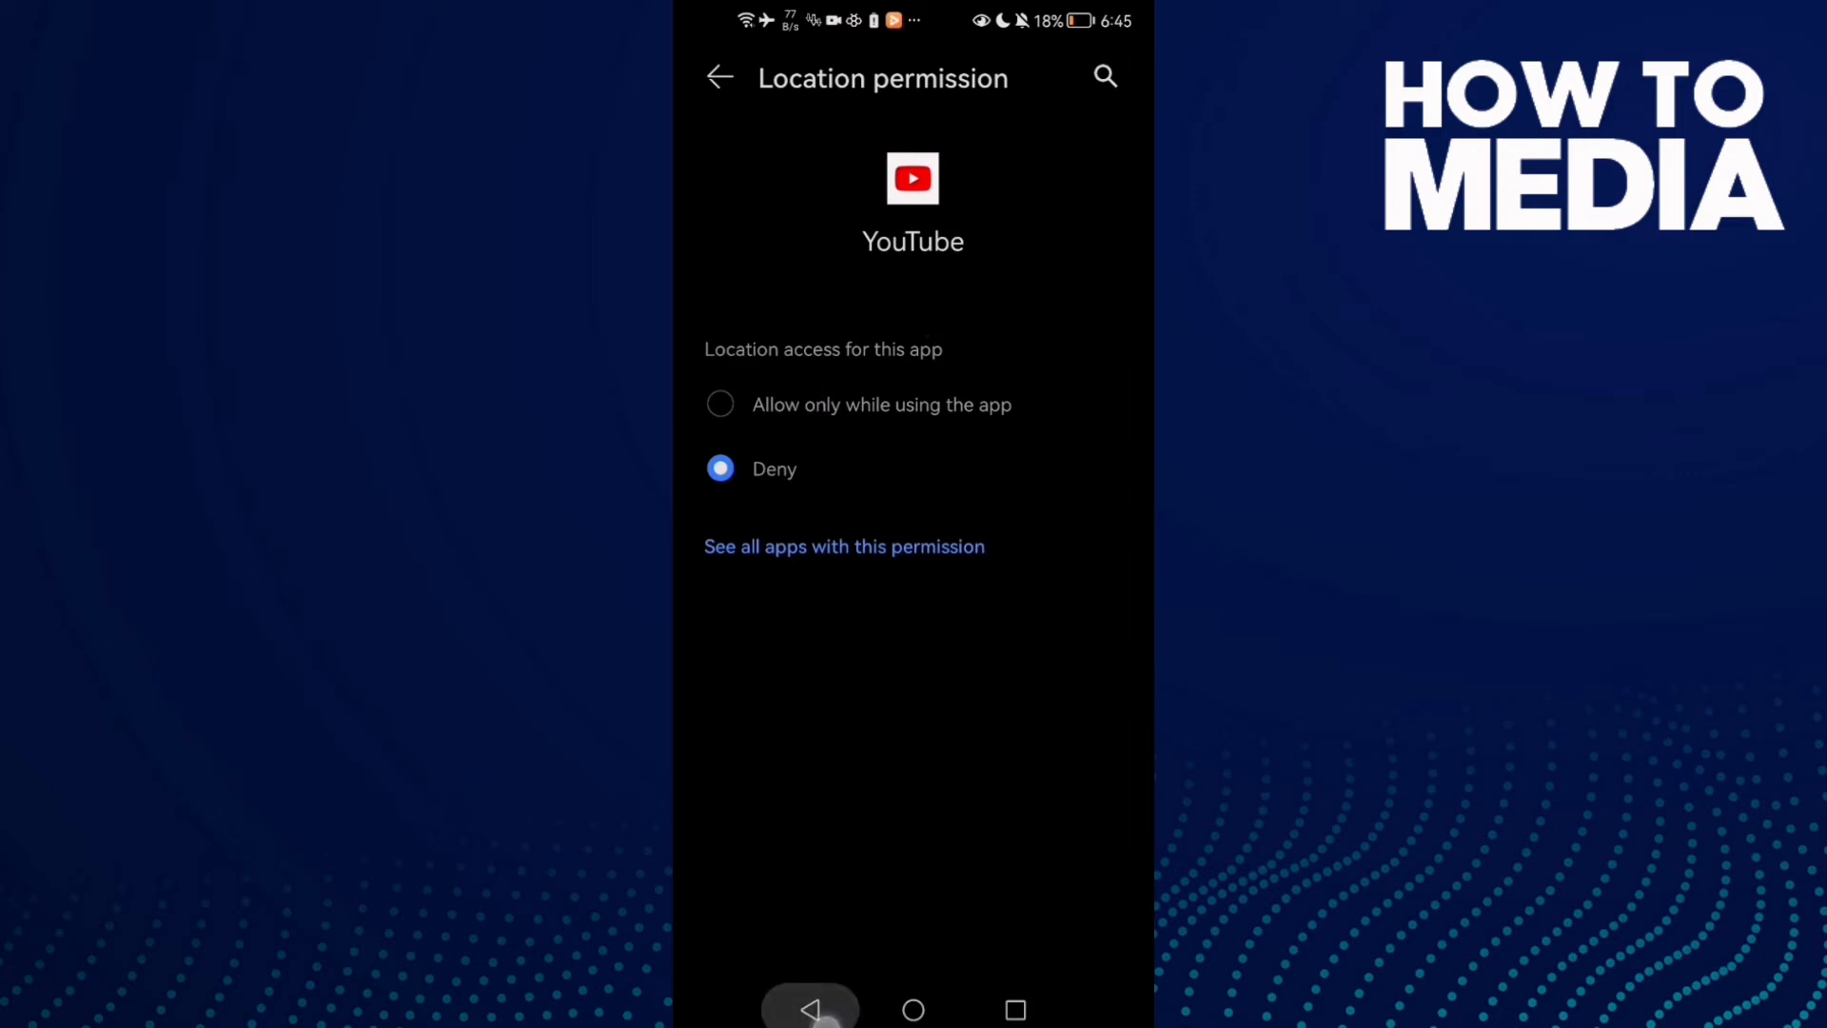
pyautogui.click(719, 78)
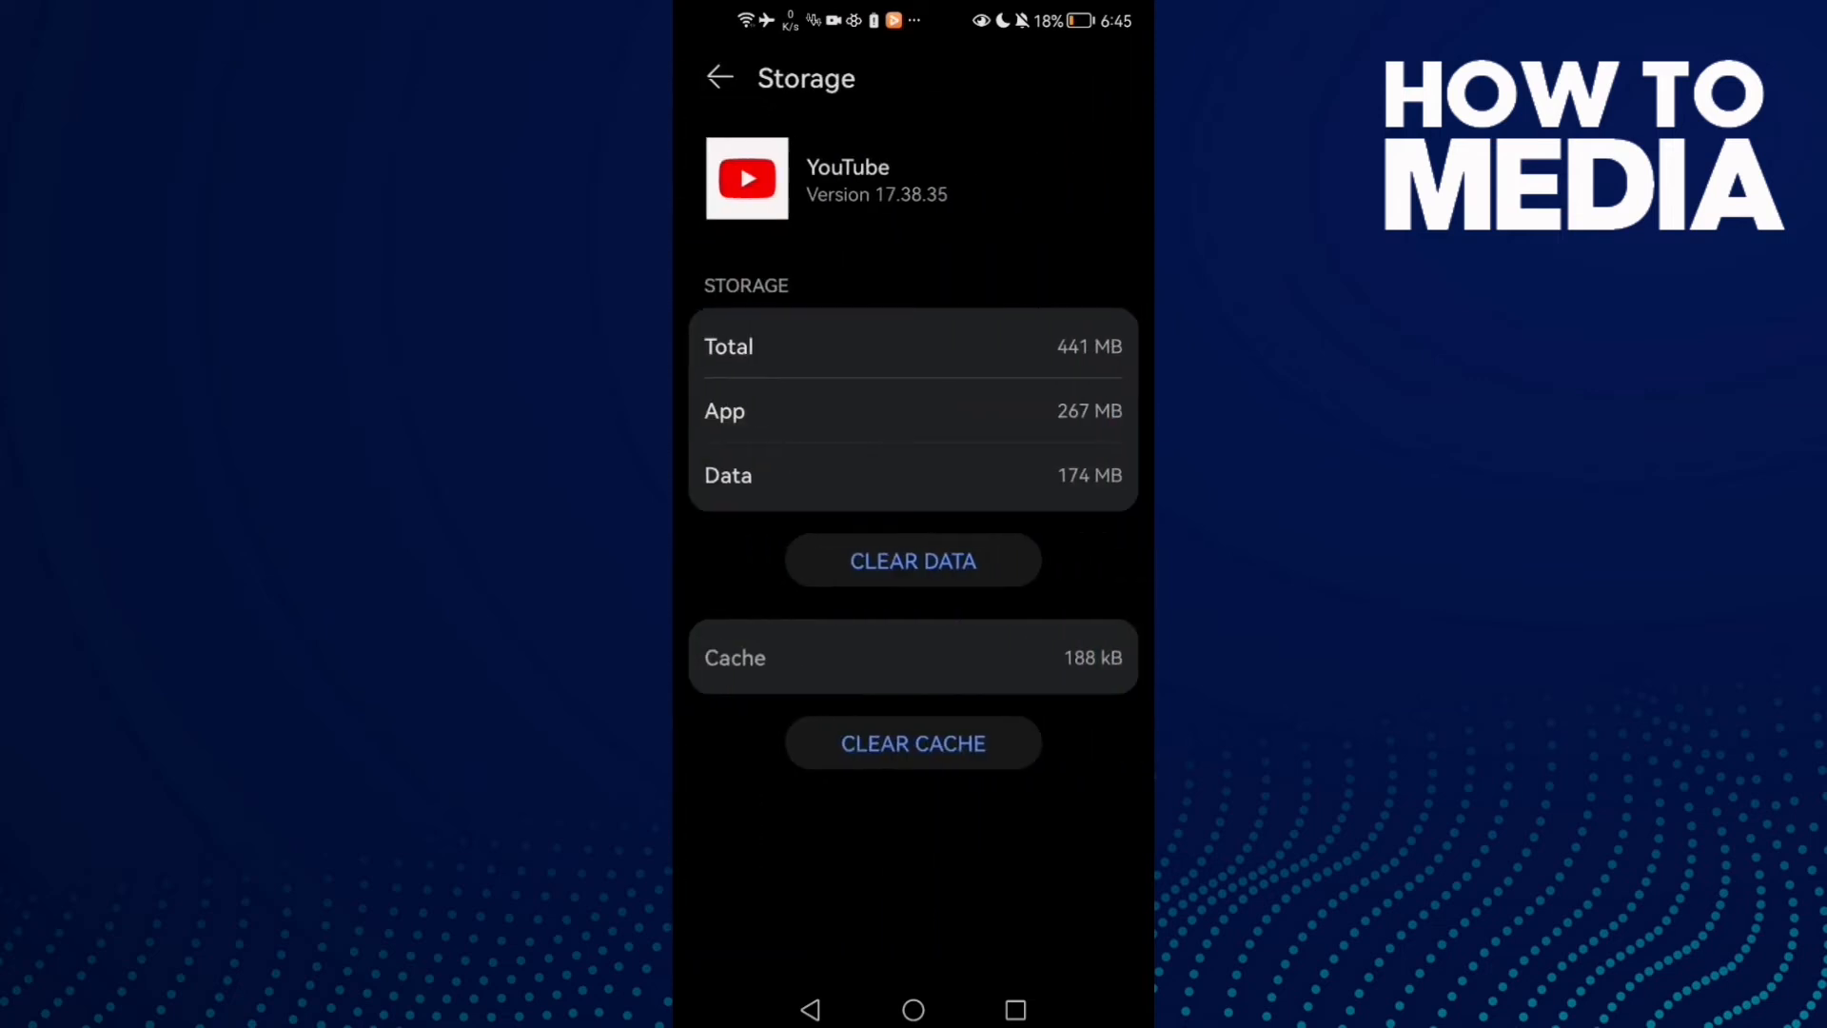
# Clear YouTube's cached data to 0 B from its Storage page
pyautogui.click(912, 750)
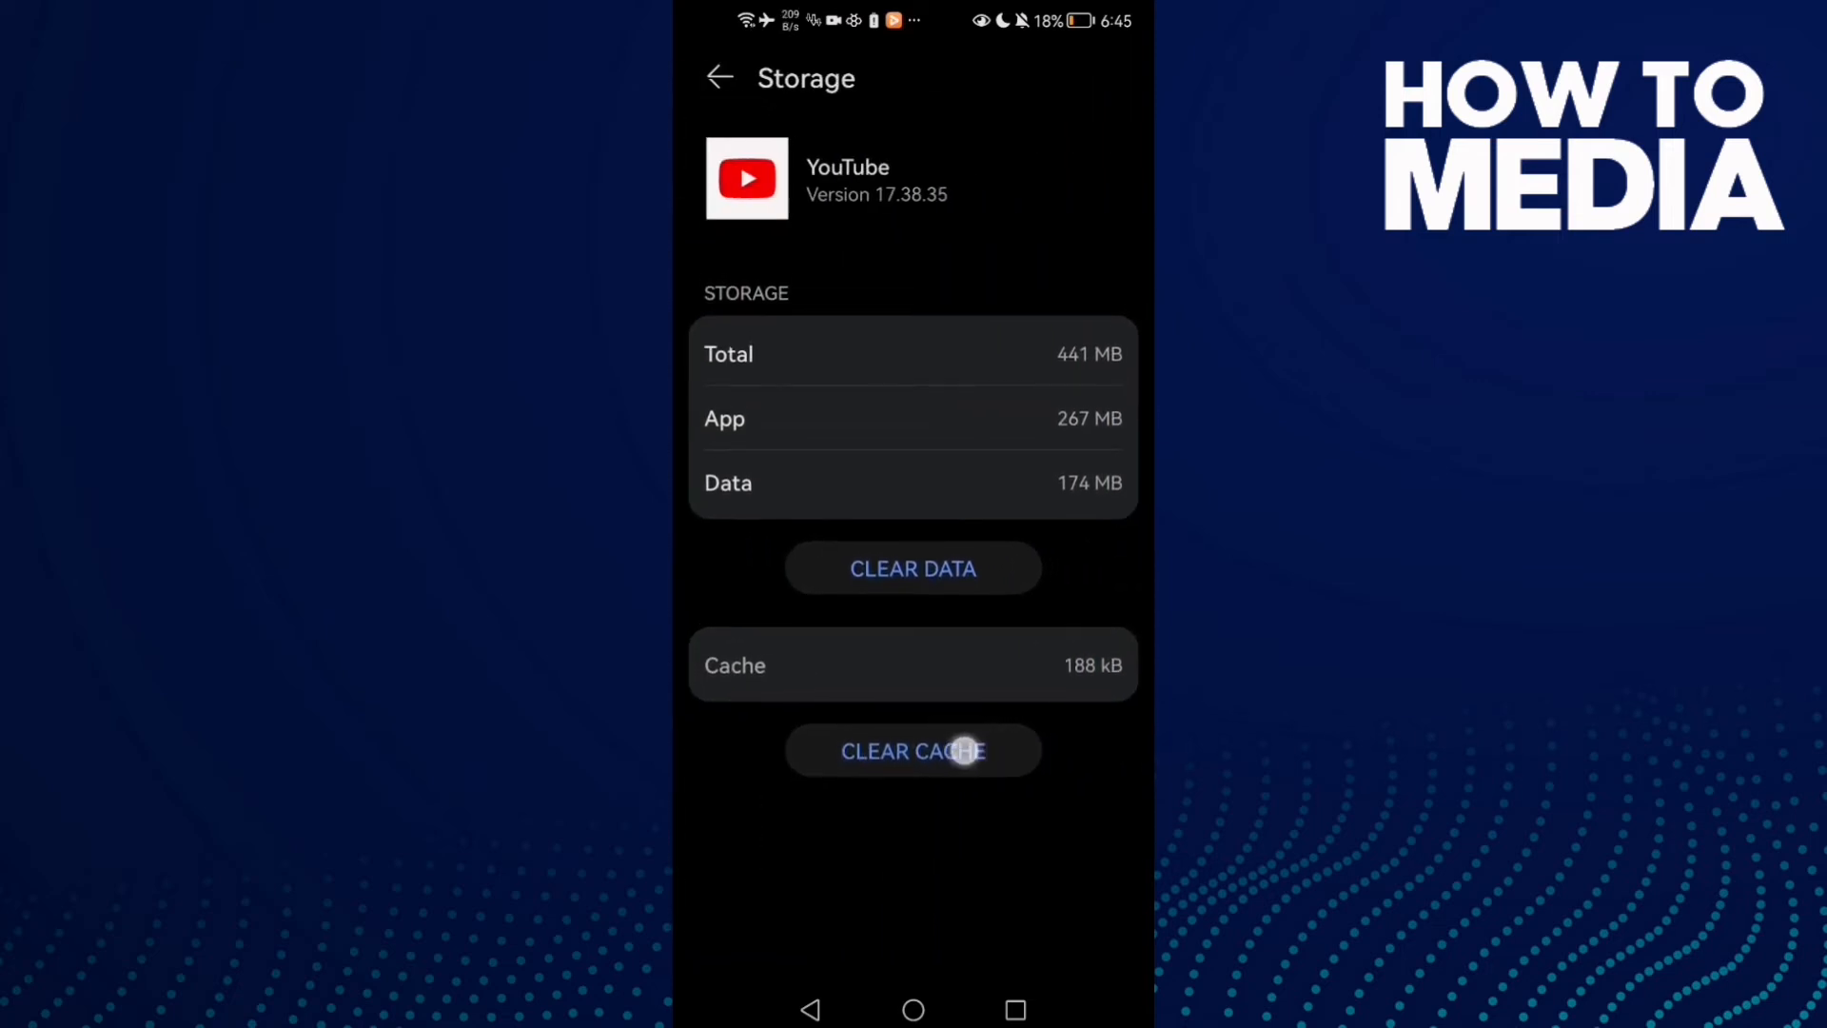
pyautogui.click(914, 750)
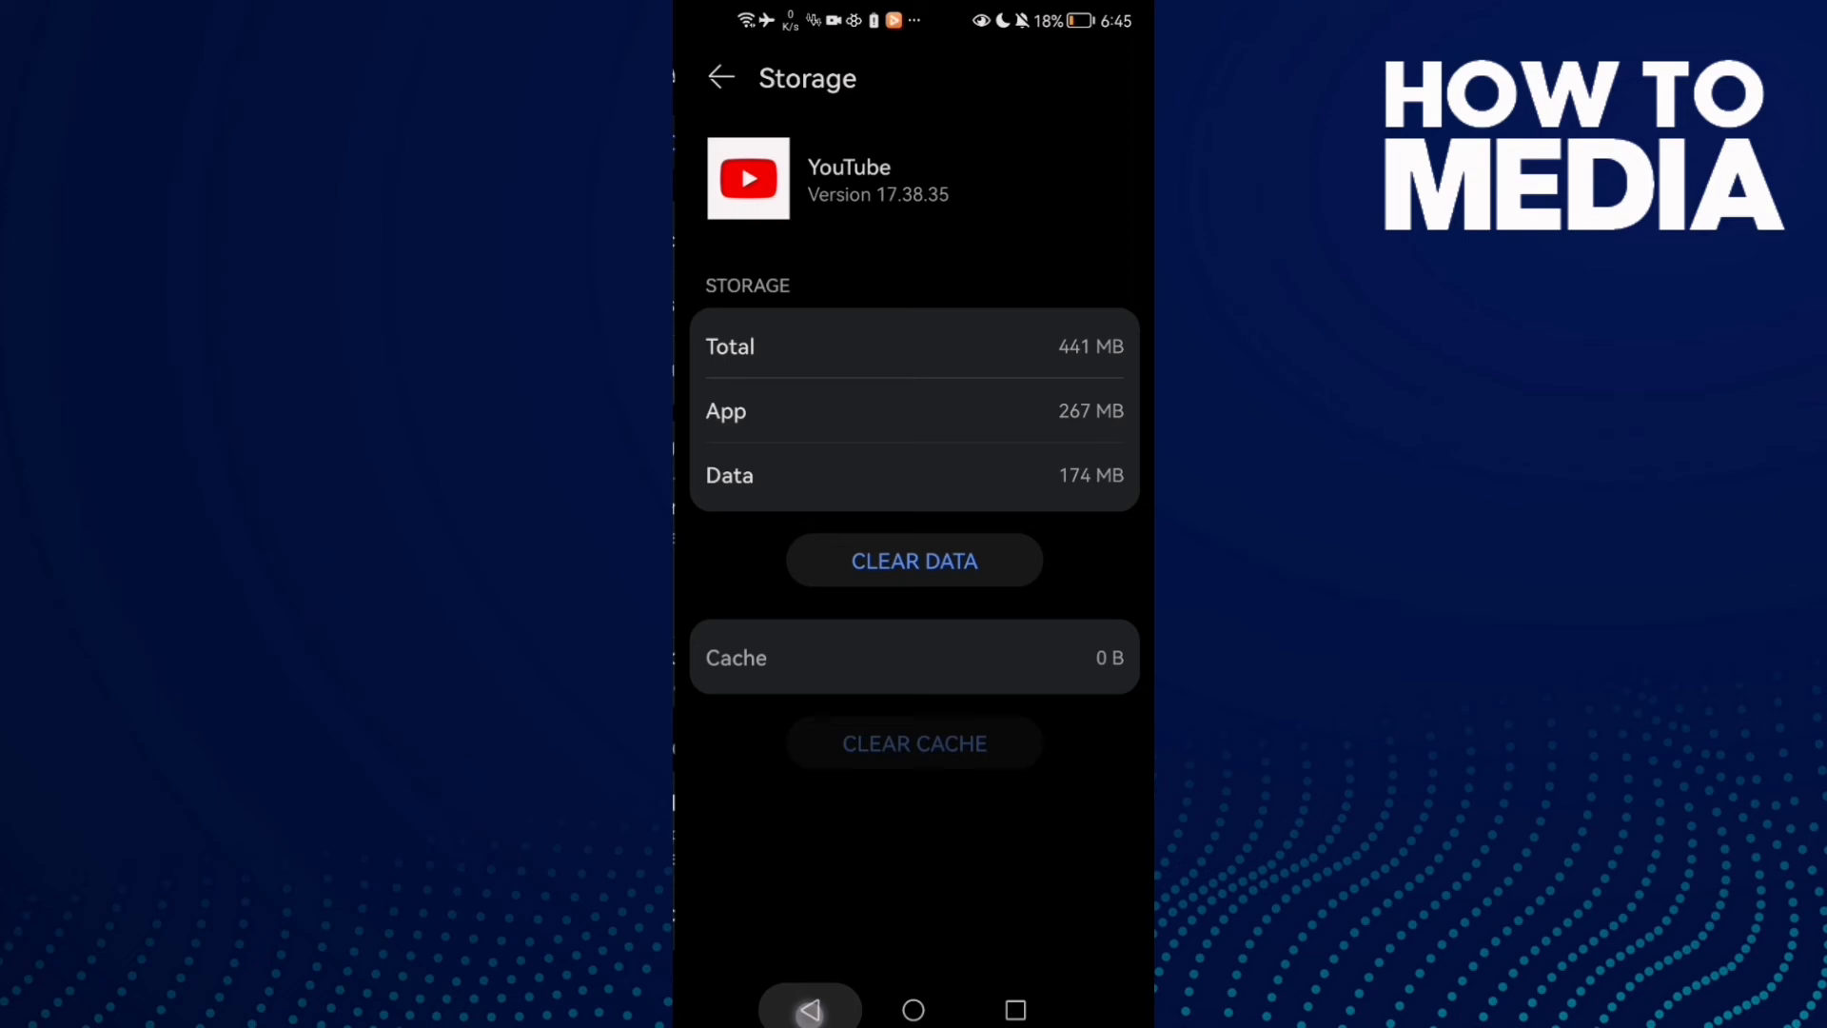
pyautogui.click(720, 76)
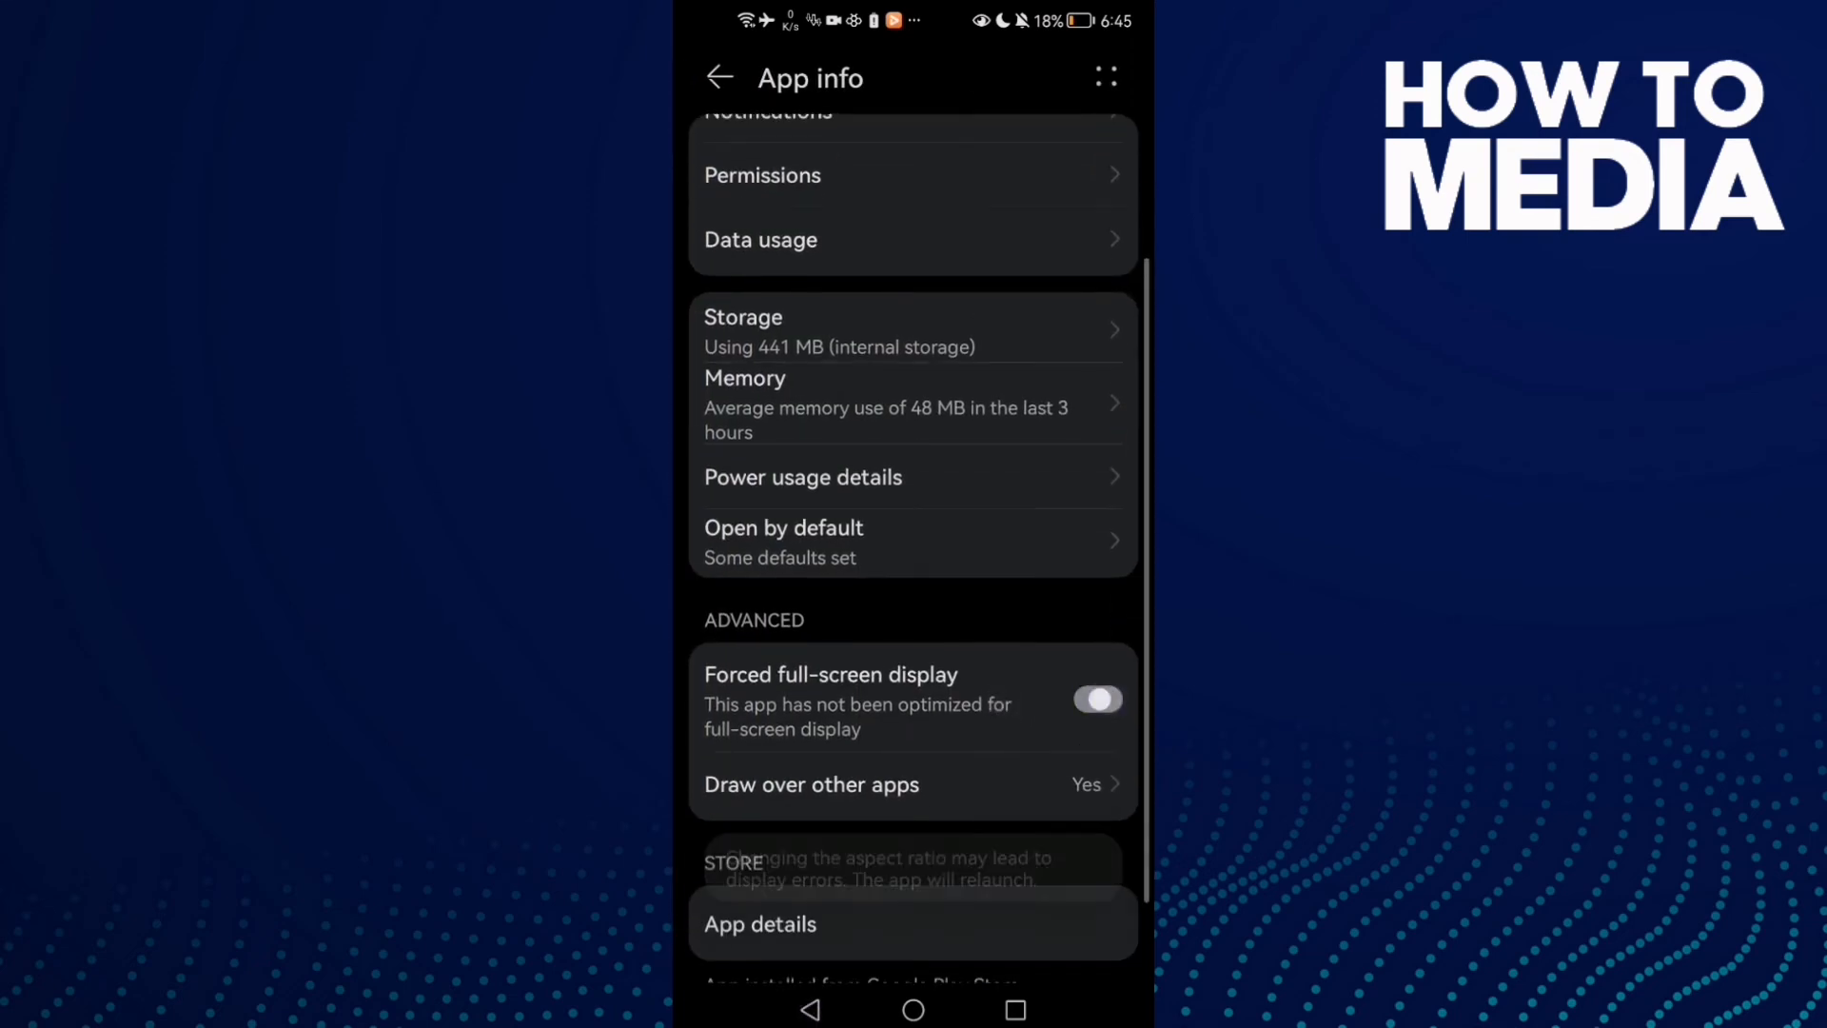
# Toggle forced full-screen display on then off, and request a Force Stop of YouTube
pyautogui.click(1096, 698)
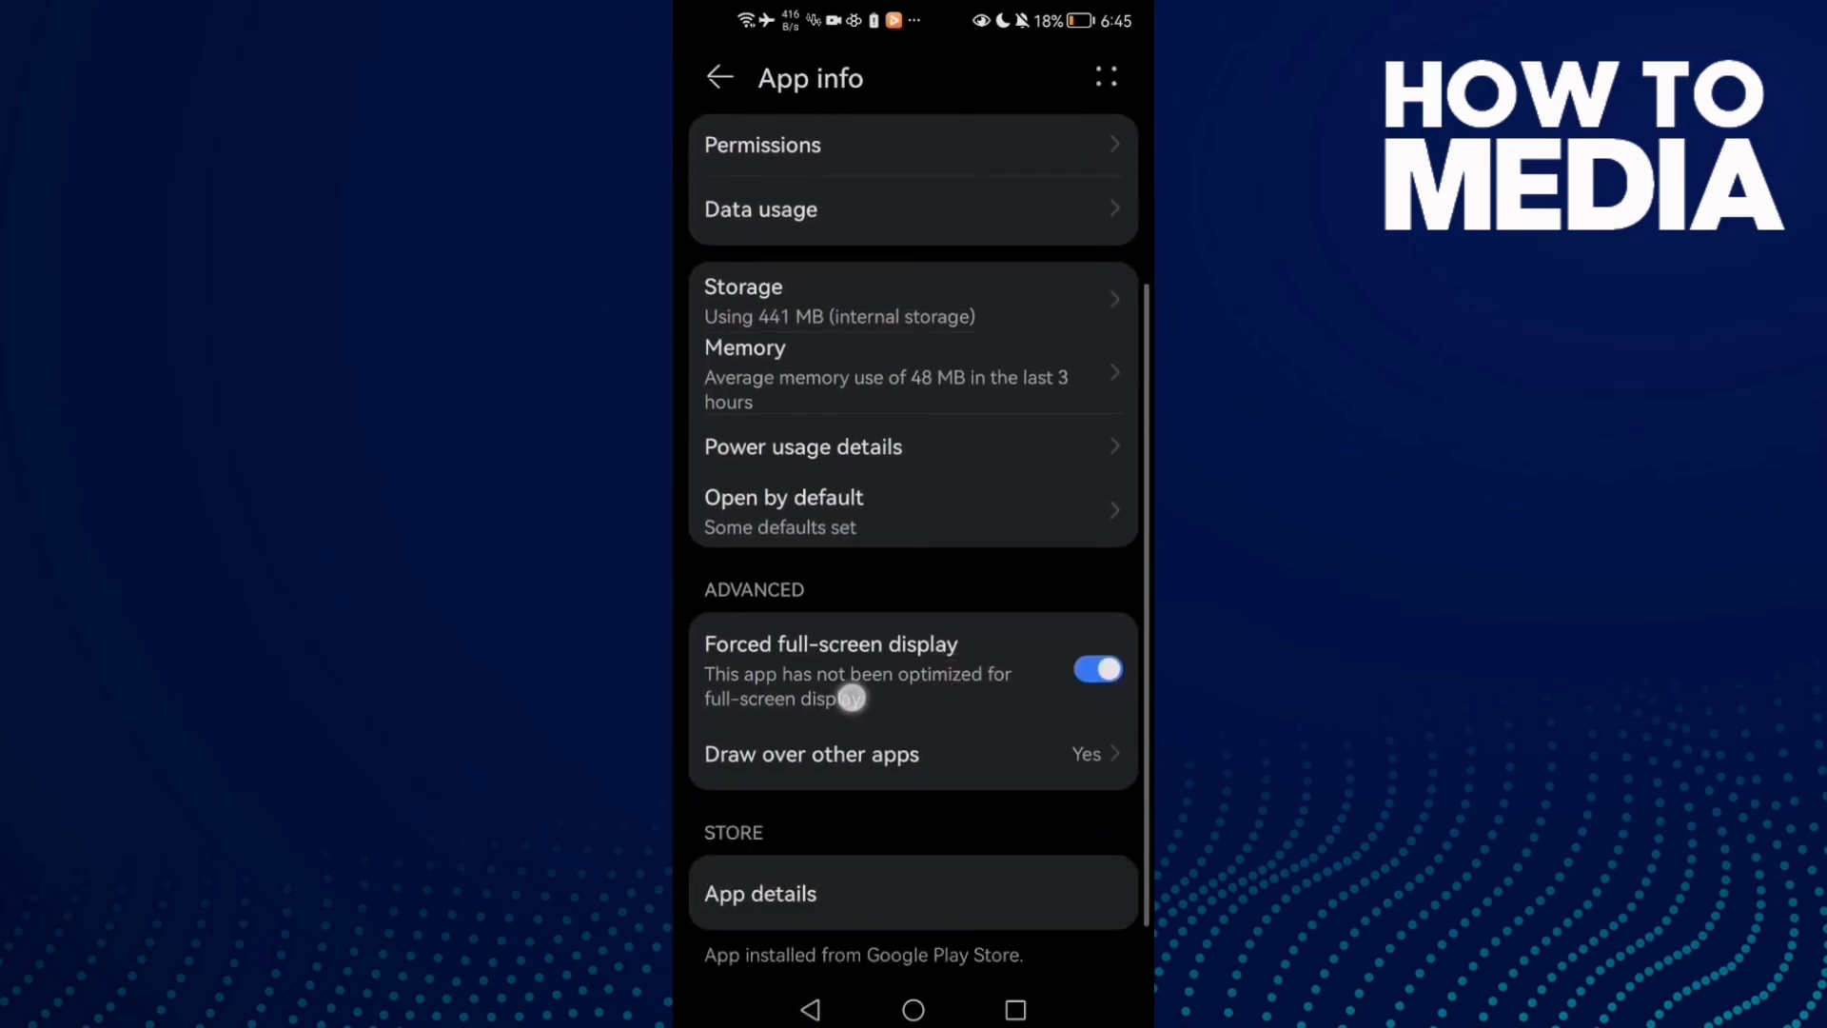
pyautogui.click(1097, 668)
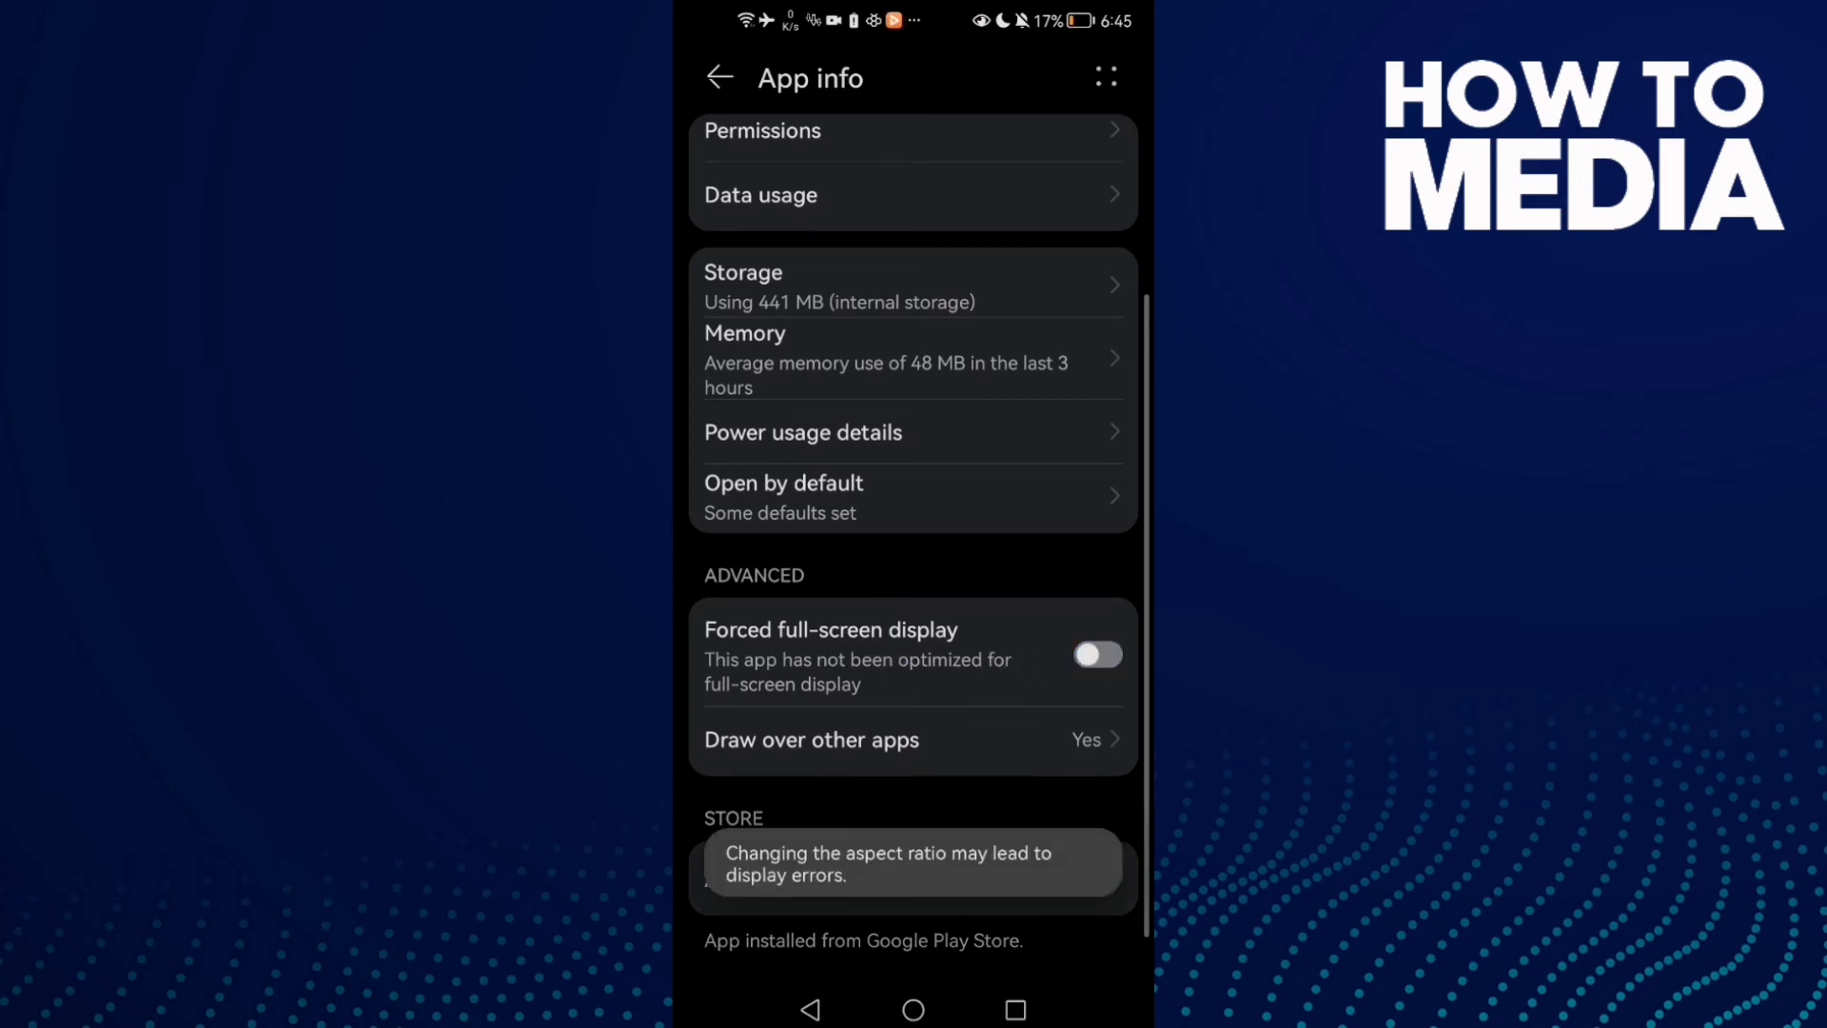
pyautogui.scroll(-3)
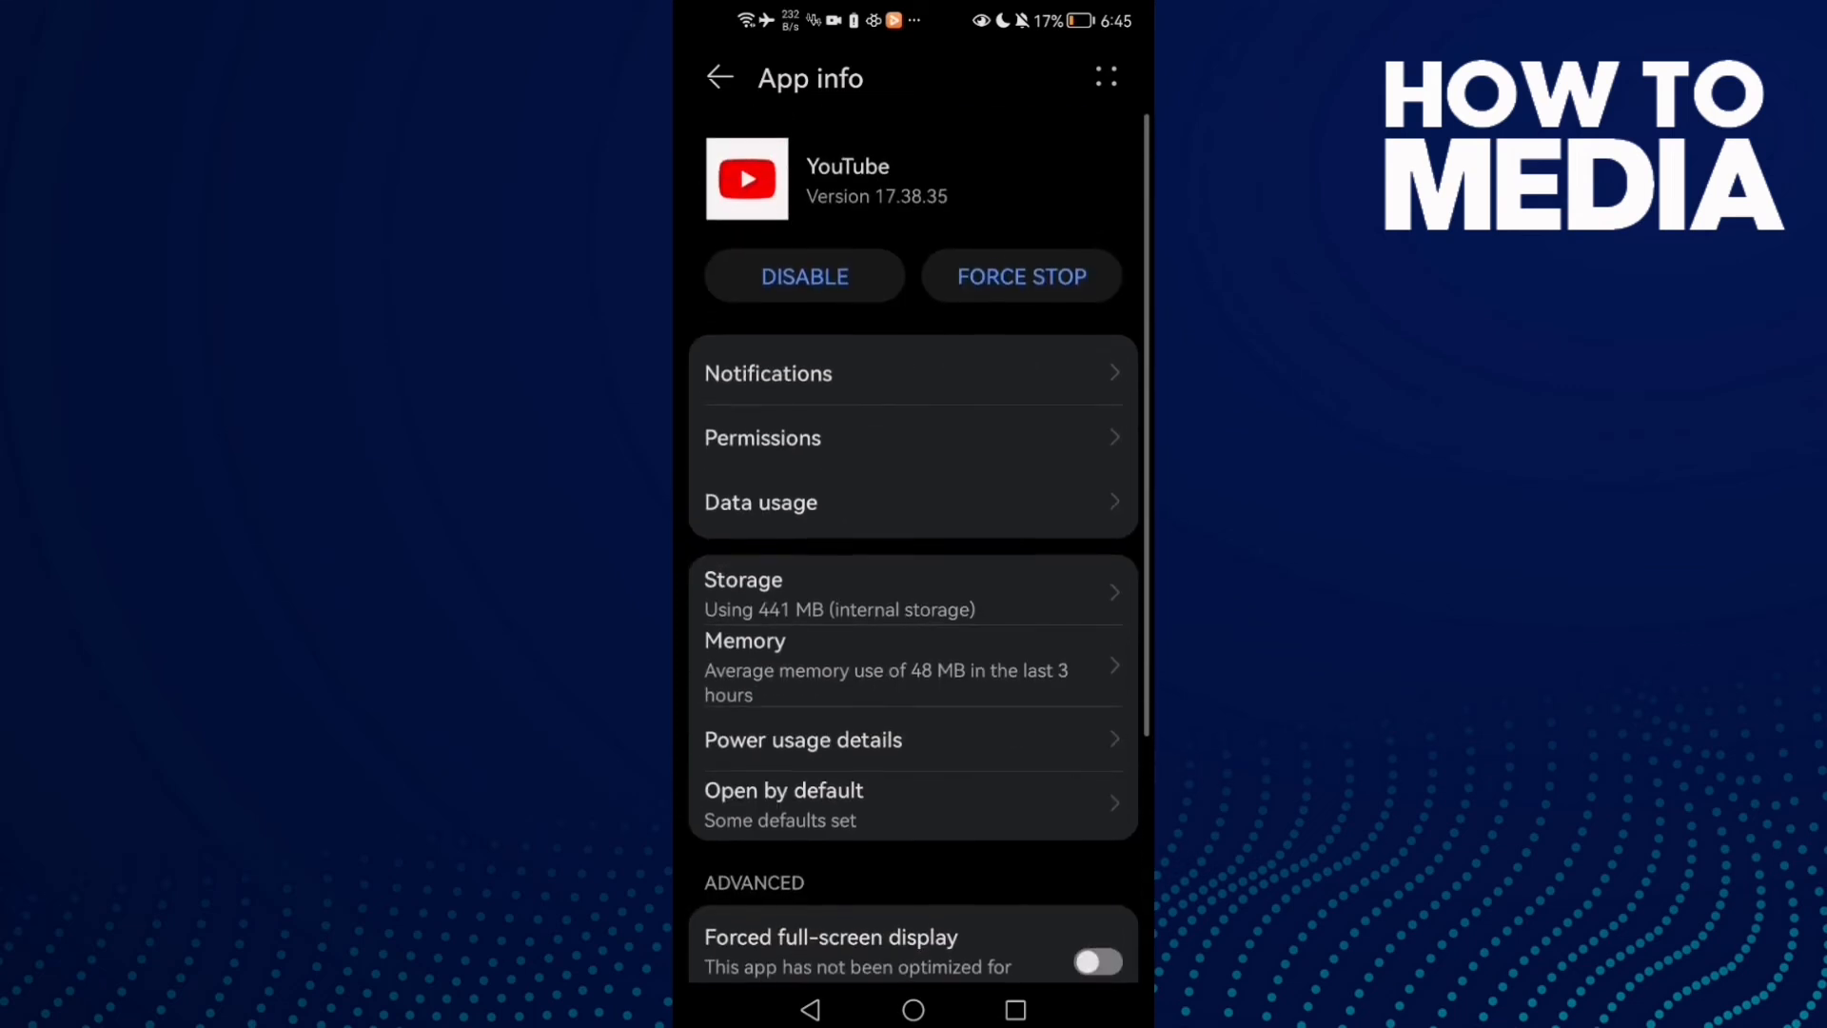
pyautogui.click(1020, 276)
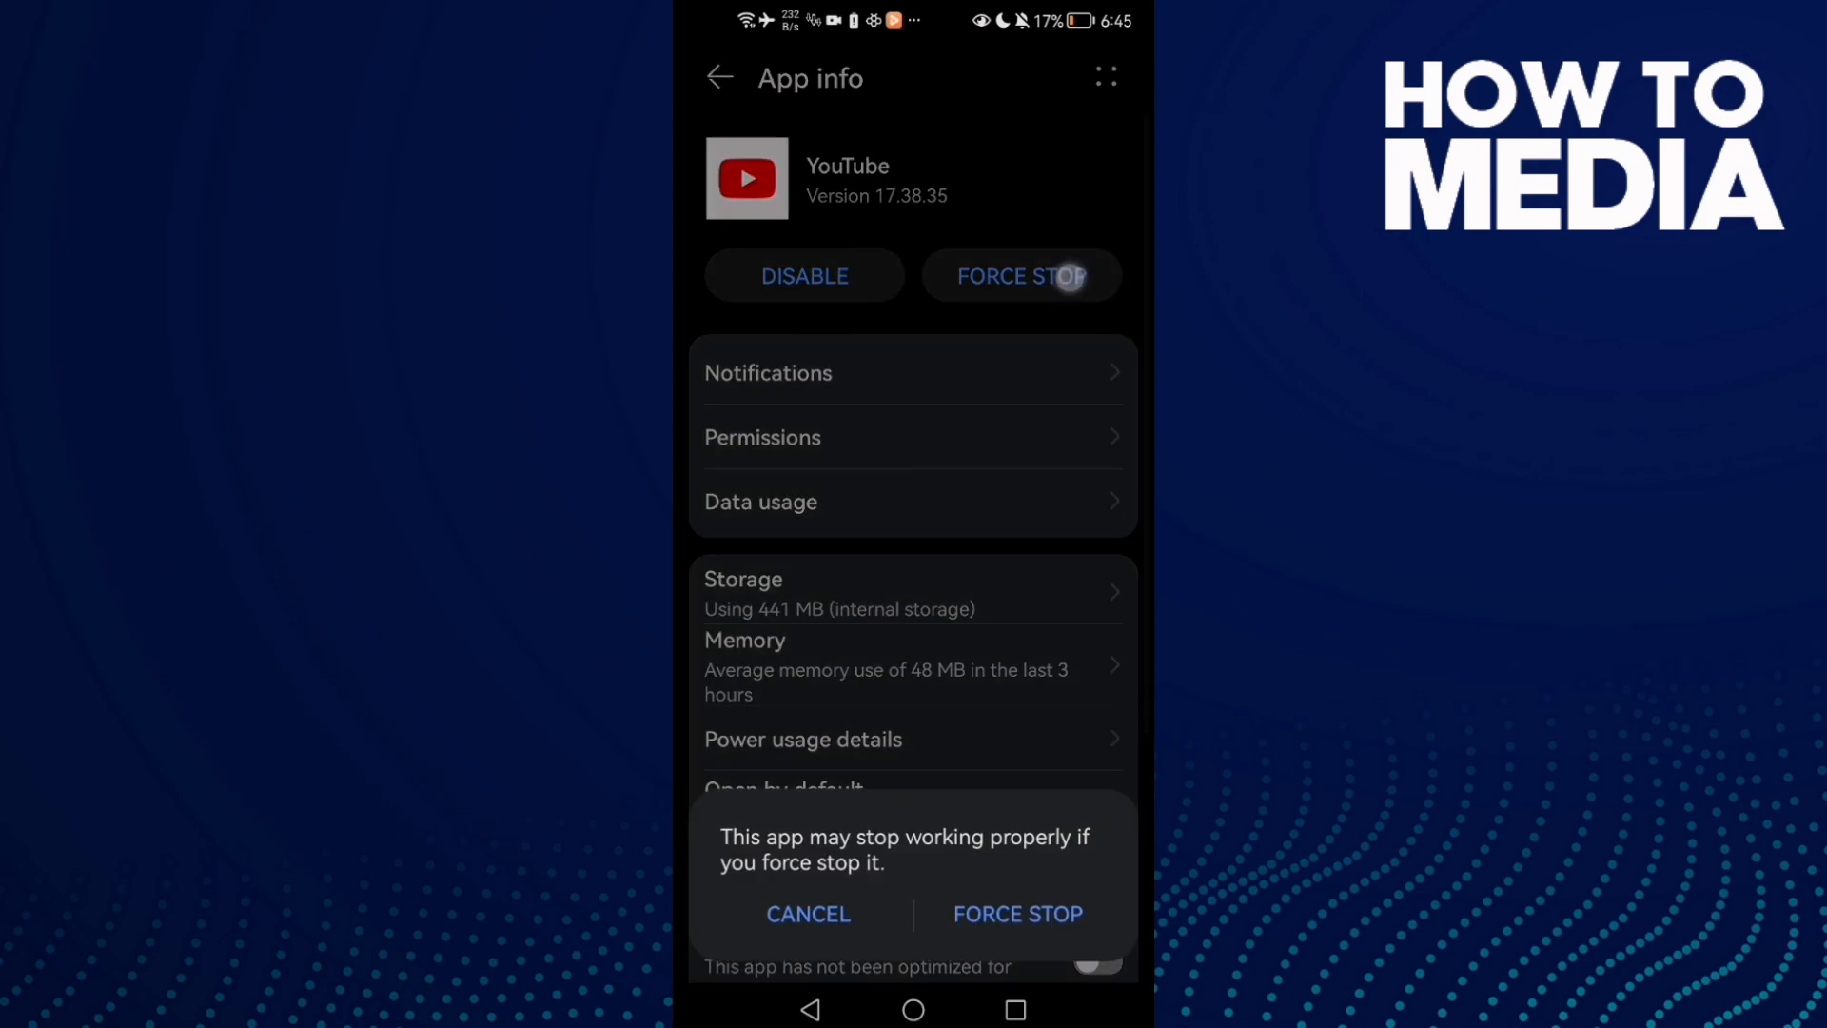